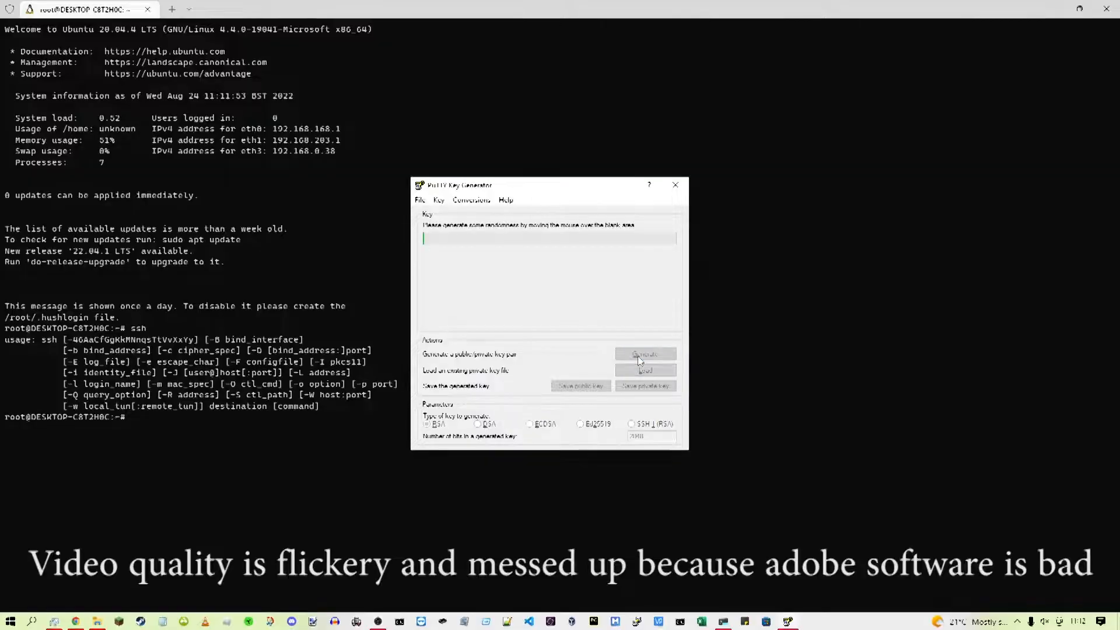
Step: Connect PuTTY over SSH to 192.168.0.50 and accept the Pi's host key permanently
click(646, 354)
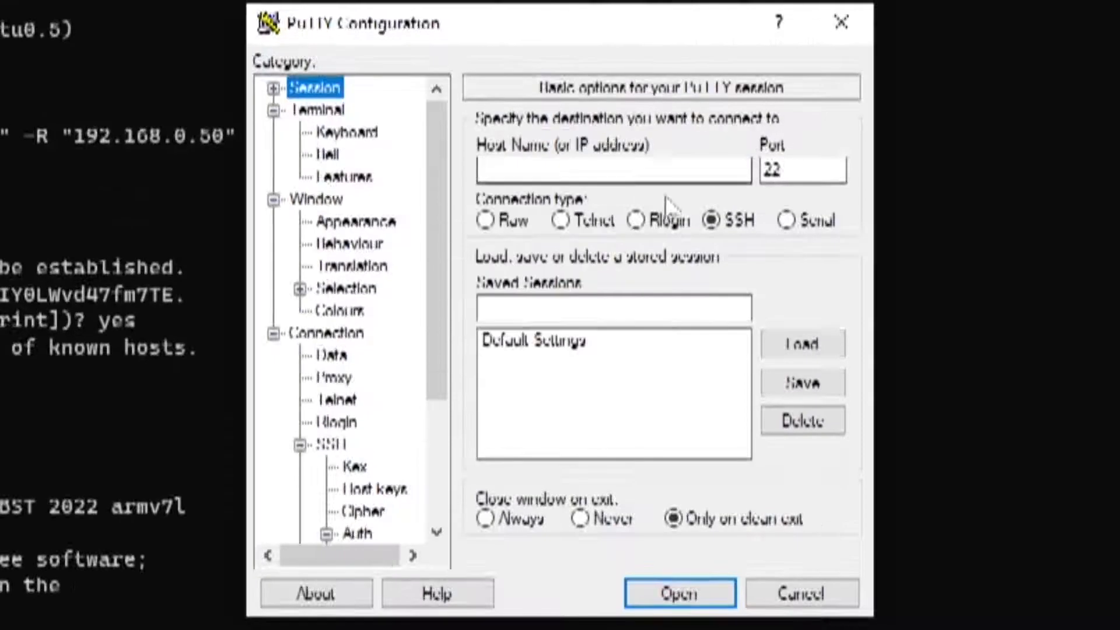
text(192.168.0.50)
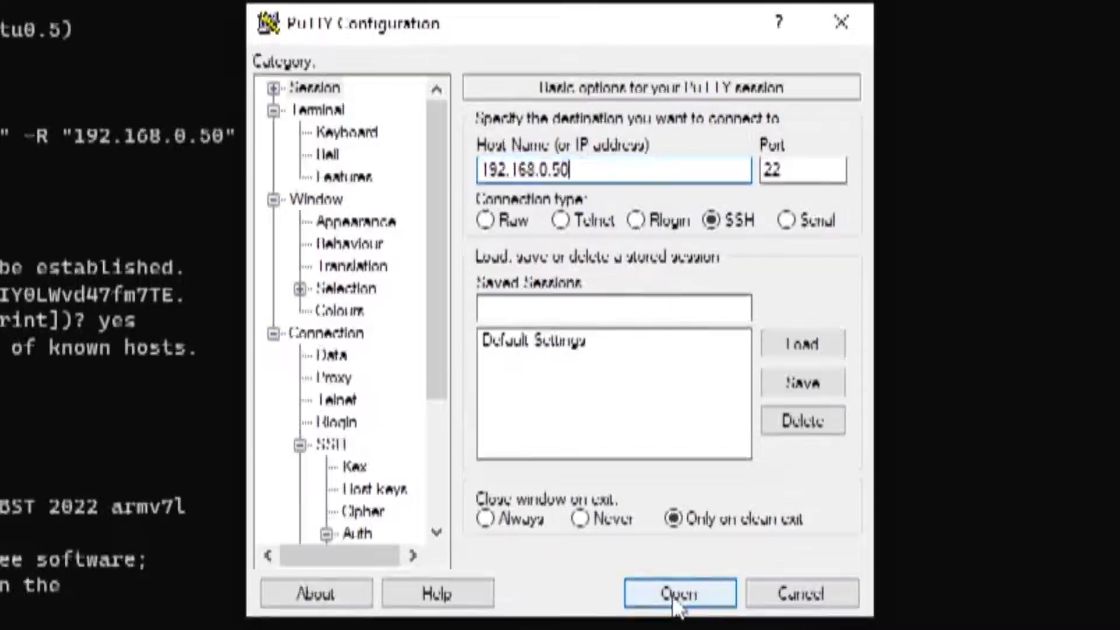
click(679, 593)
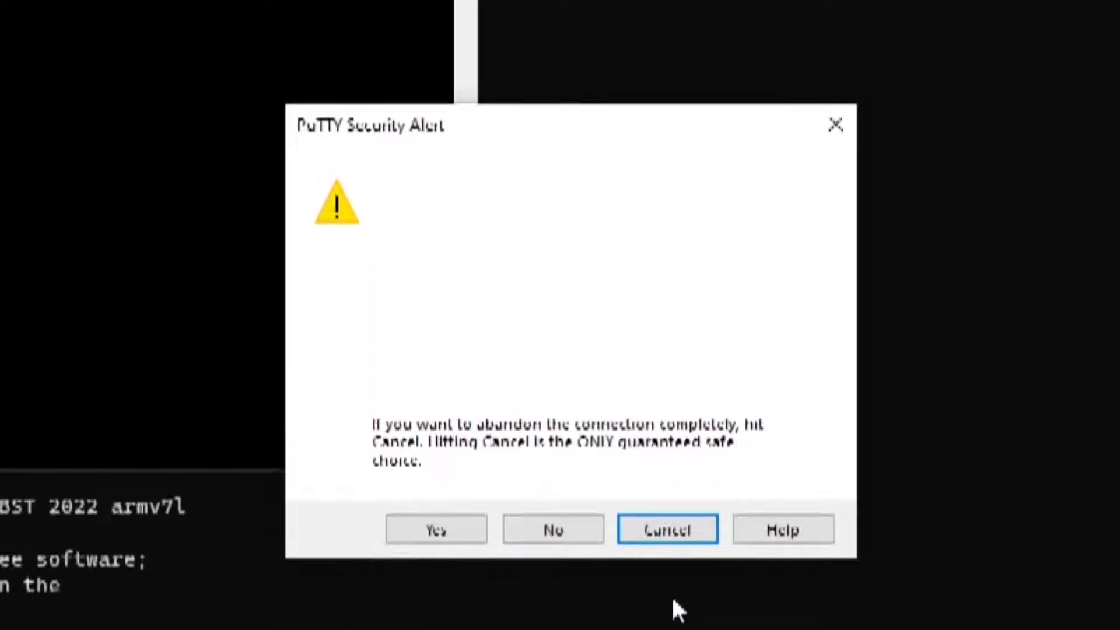
mouse_move(435, 544)
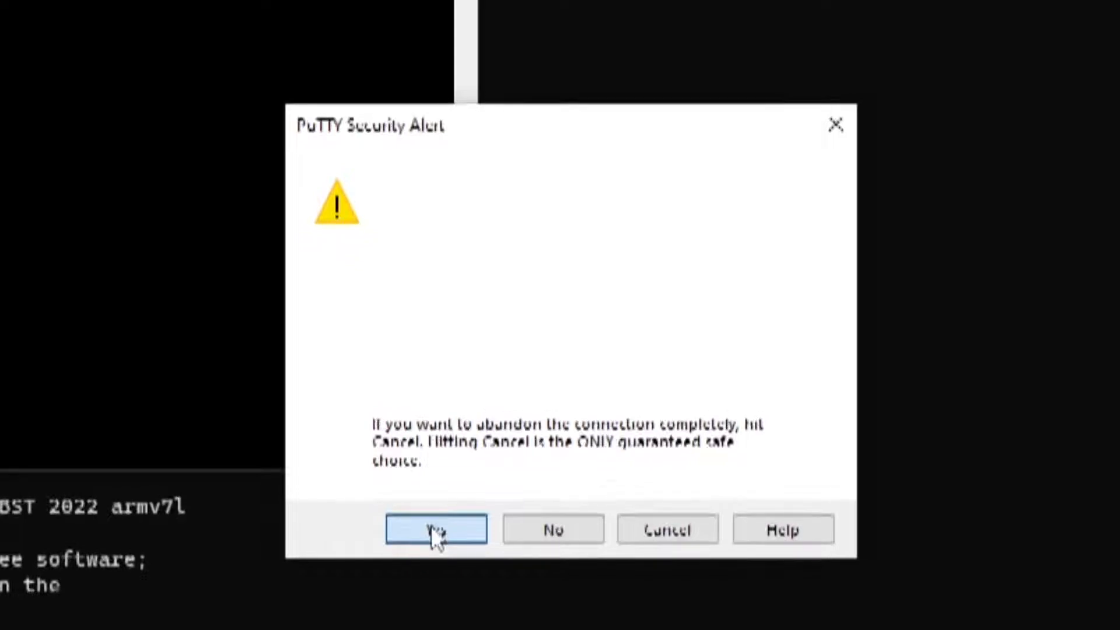
click(434, 543)
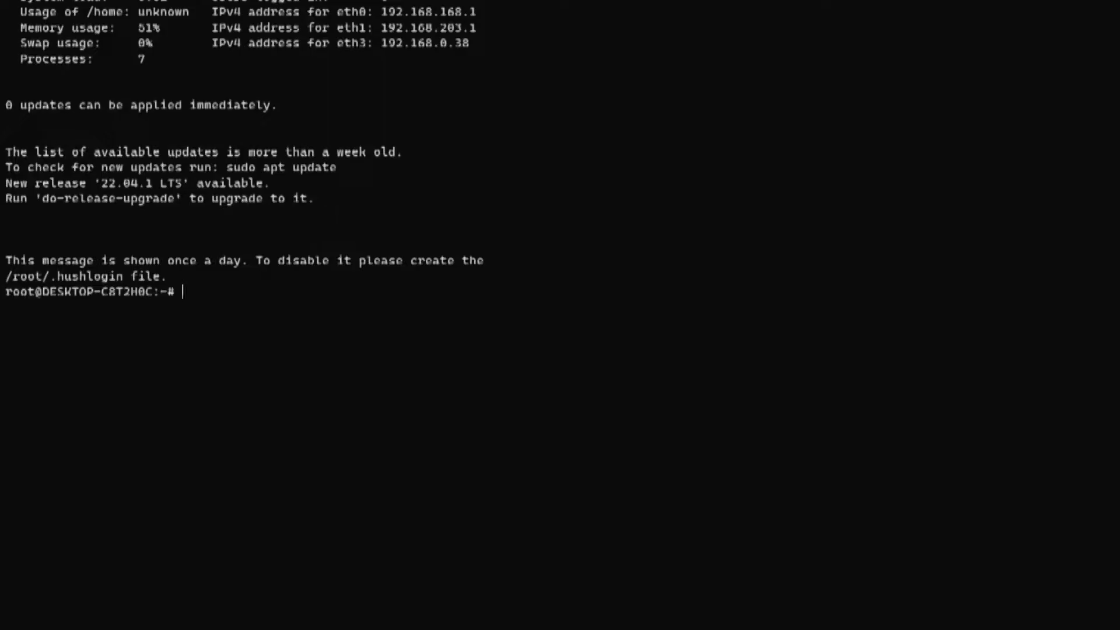
Step: Start an SSH login to the Pi at 192.168.0.50 from the WSL shell
text(ssh 192.168.0.50)
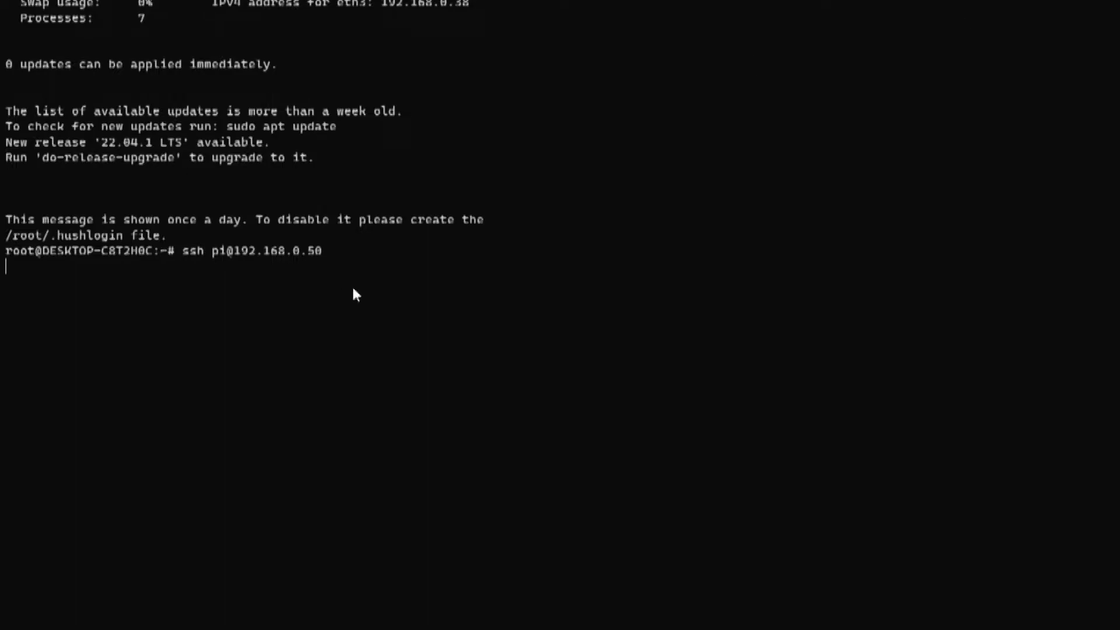
mouse_move(270, 261)
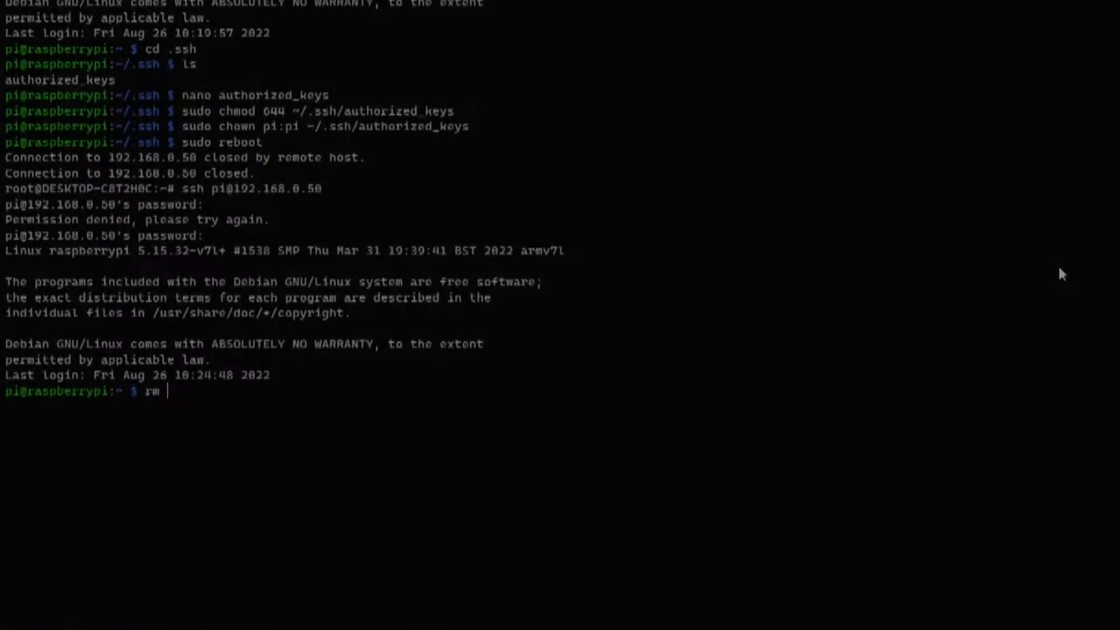
Step: Recreate ~/.ssh with an authorized_keys file, giving them 700 and 600 permissions
text(-r)
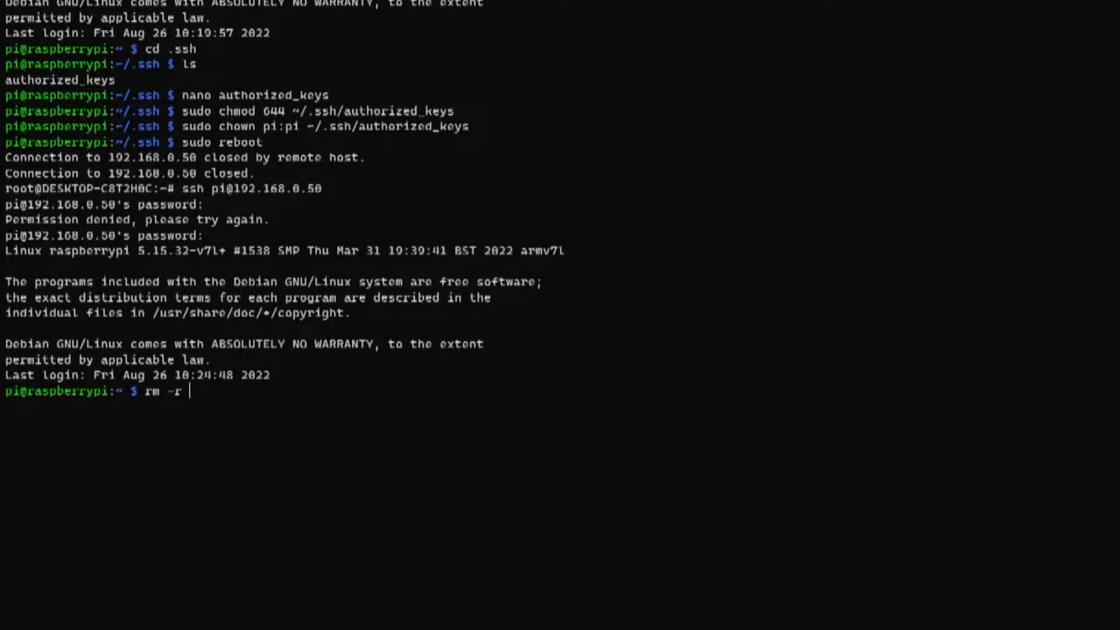
text(~/.ssh)
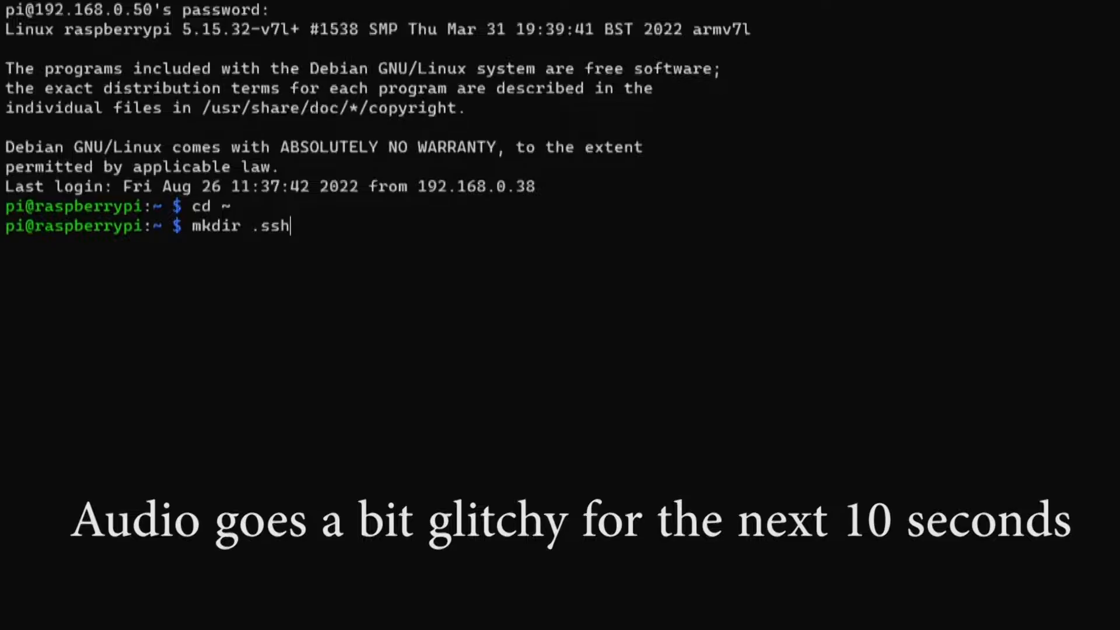
mouse_move(540, 212)
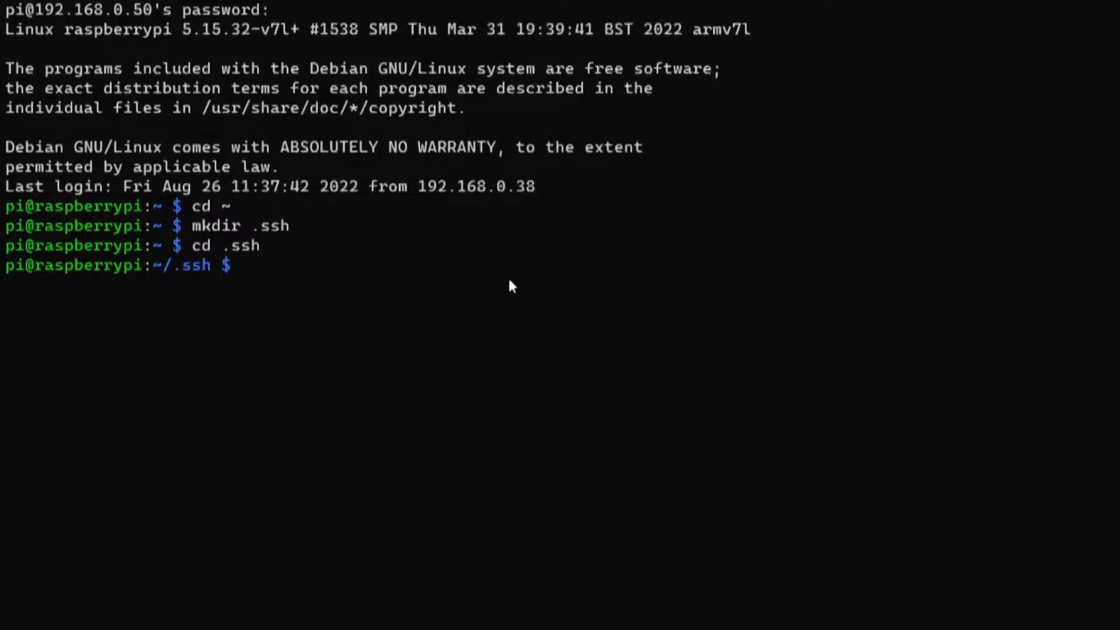
text(touch authorized_keys)
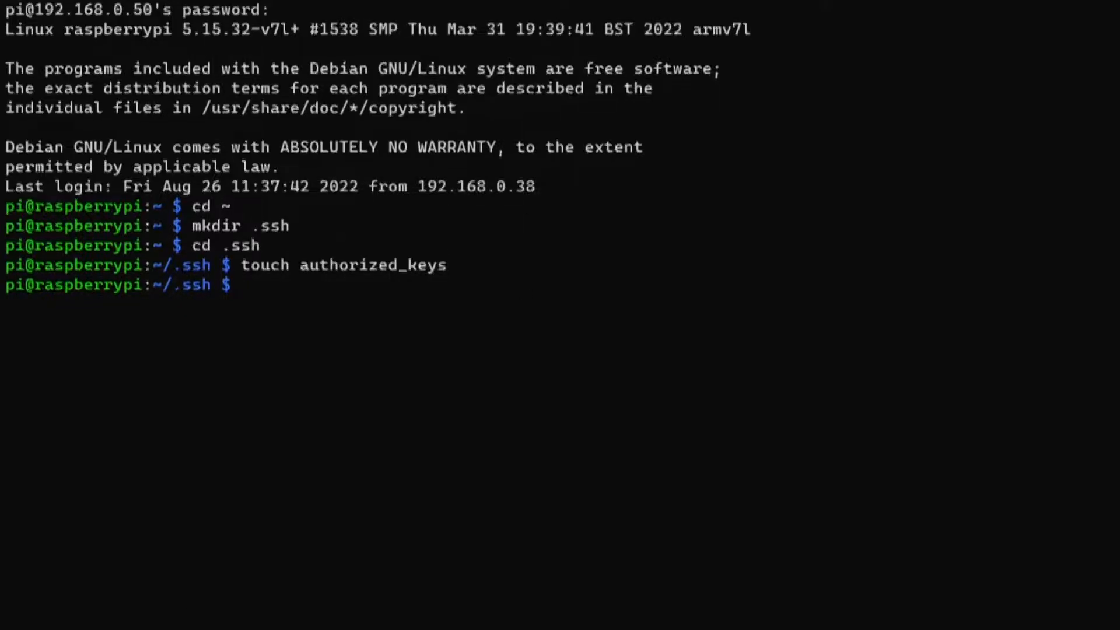
text(chmod 700 ~/.ssh)
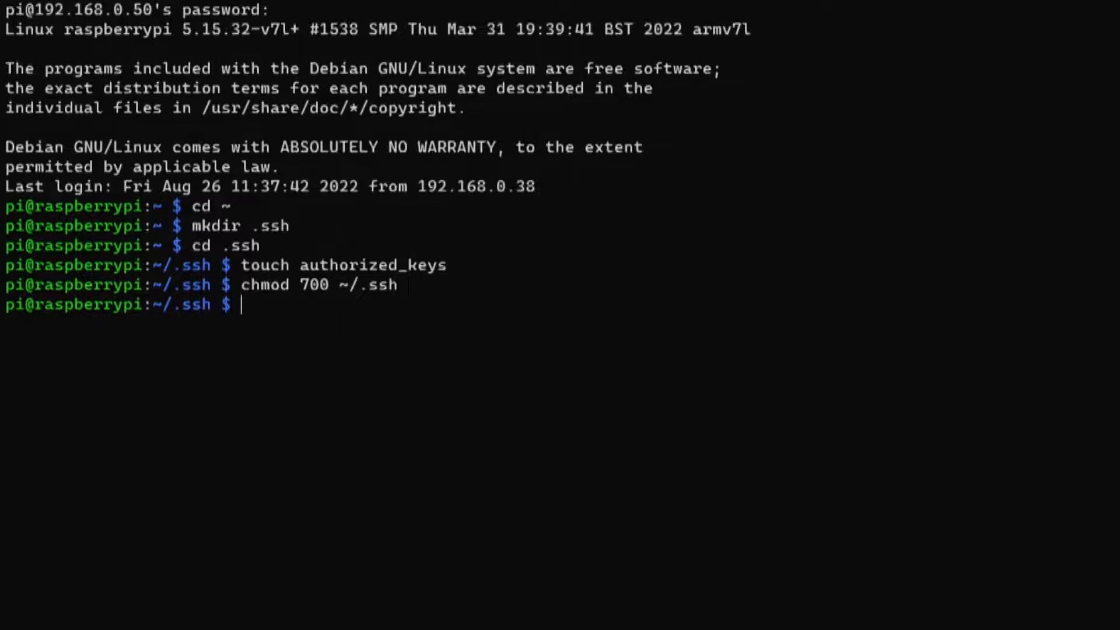
text(sudo chmod 700 ~/.ssh)
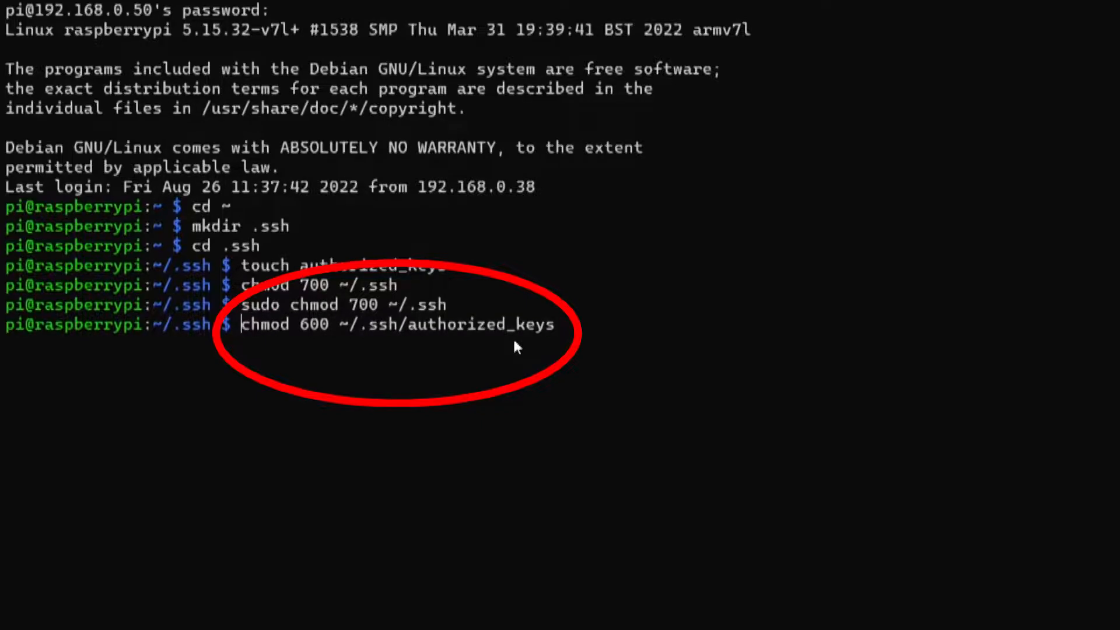
text(sudo)
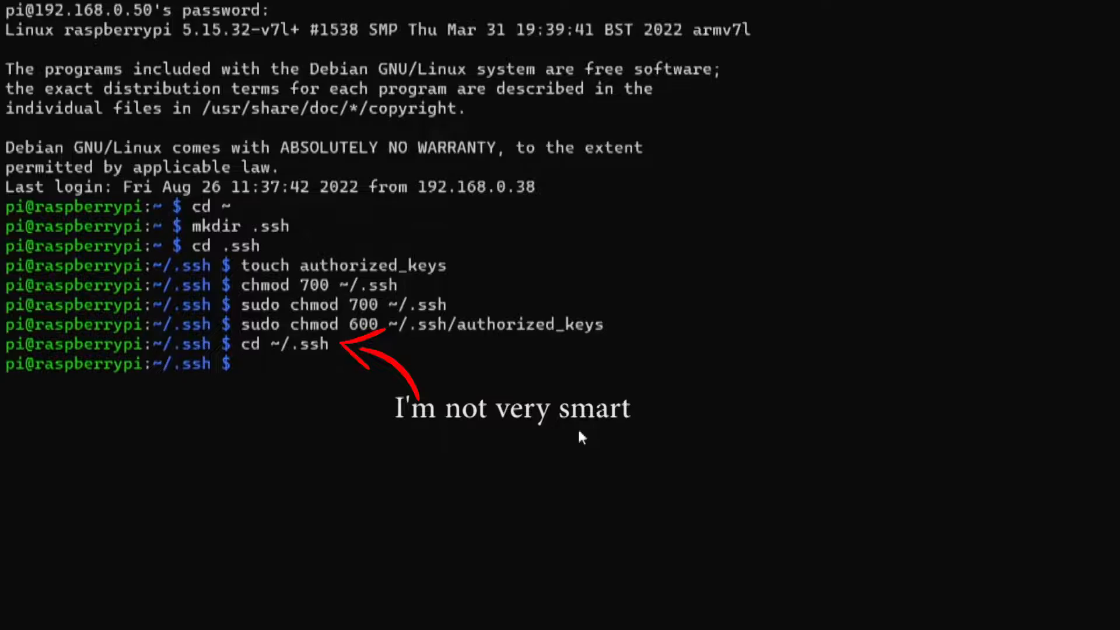
Step: Begin generating an RSA key pair with ssh-keygen on the Pi
text(ssh-keygen)
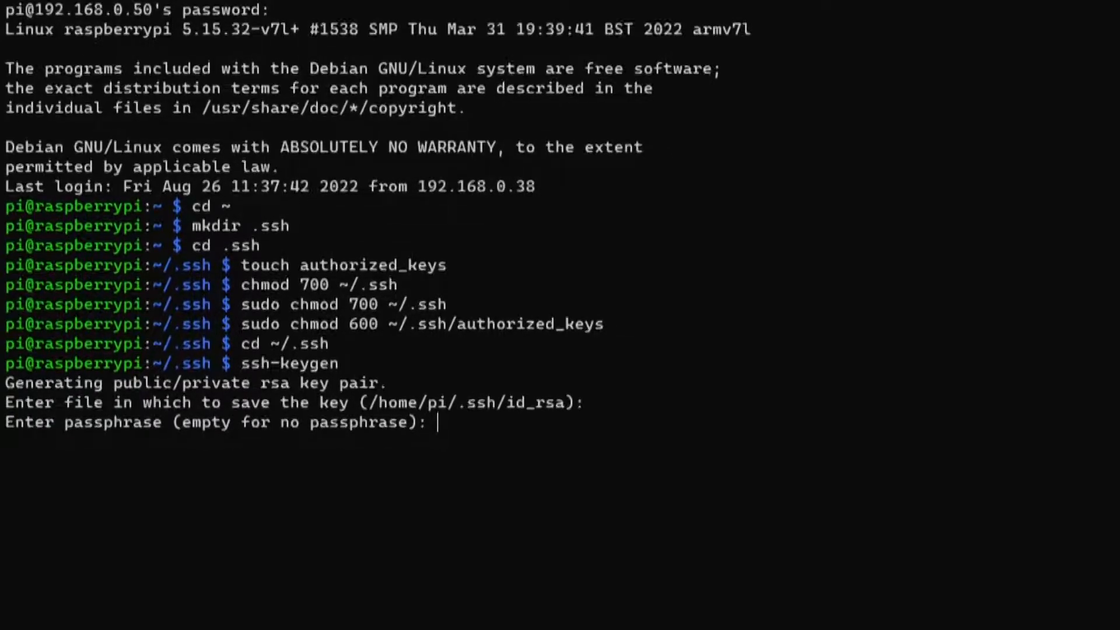
Step: Finish the key pair without a passphrase and append id_rsa.pub to authorized_keys
key(Enter)
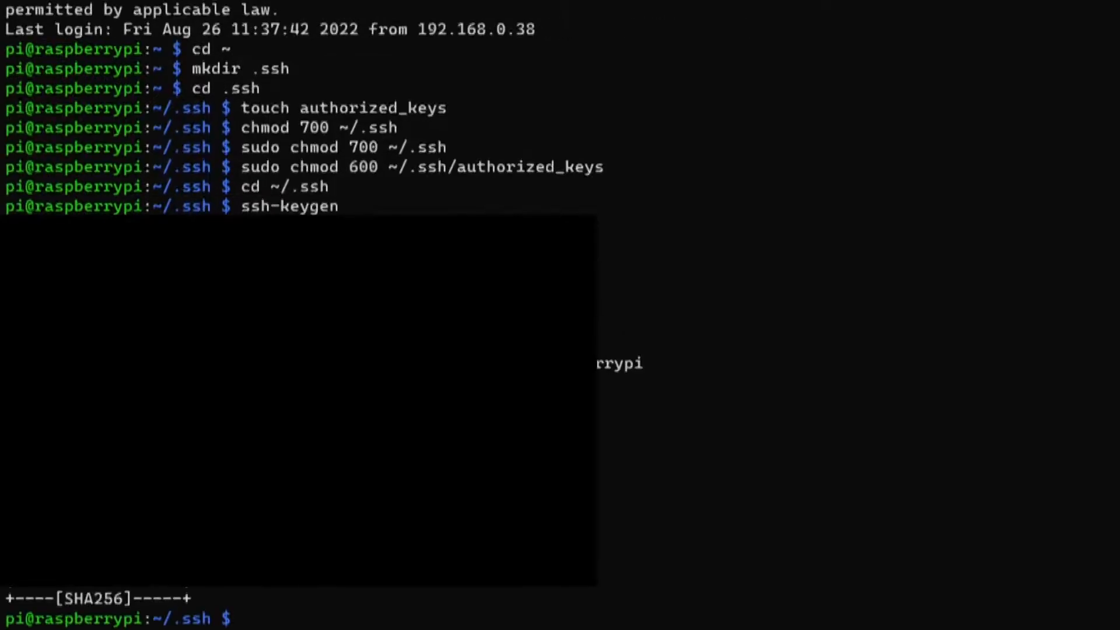
text(cat id_rsa.pub >> z)
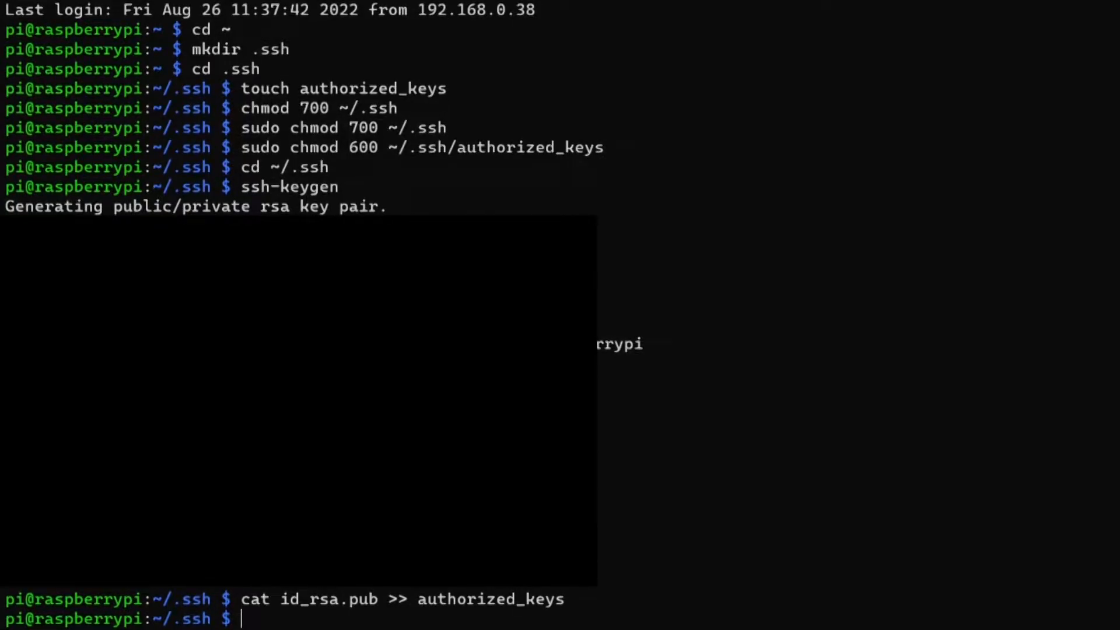
Step: Install putty-tools and convert id_rsa into id_rsa.ppk with puttygen
text(sudo apt-get install putty-tools)
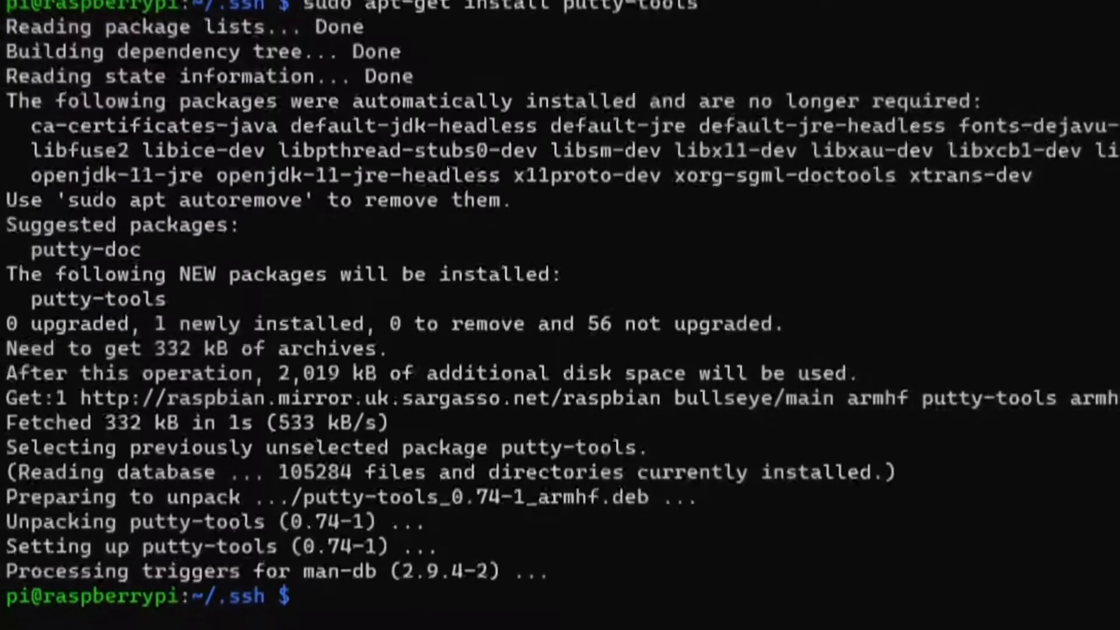
text(puttygen id_rsa -o id_rsa.ppk)
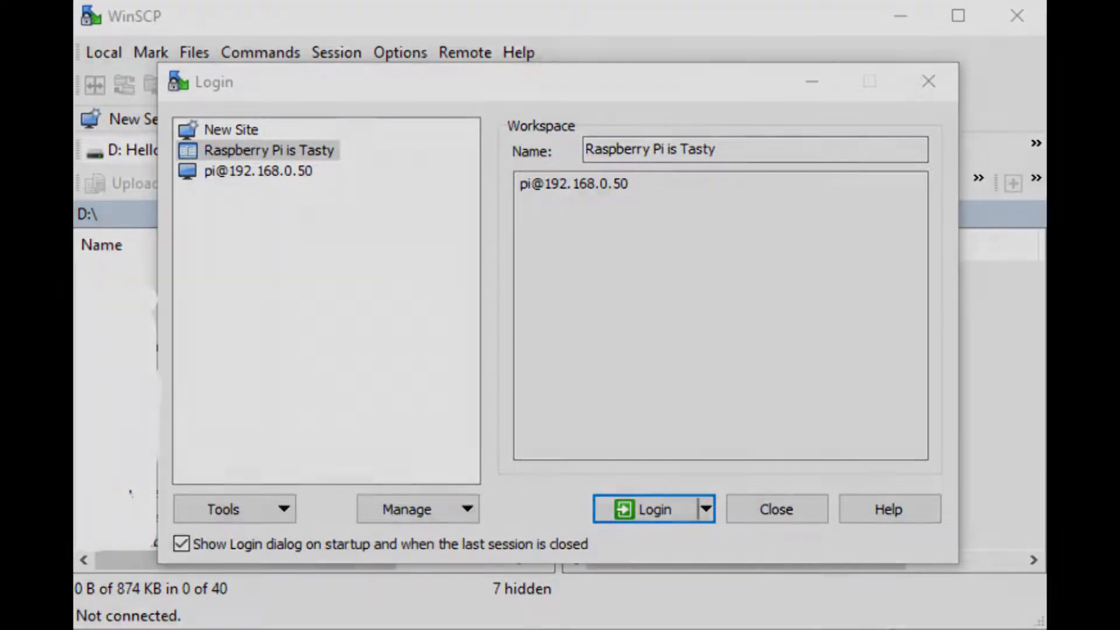
Step: Bring up the PuTTY Configuration window for a new SSH session
click(646, 509)
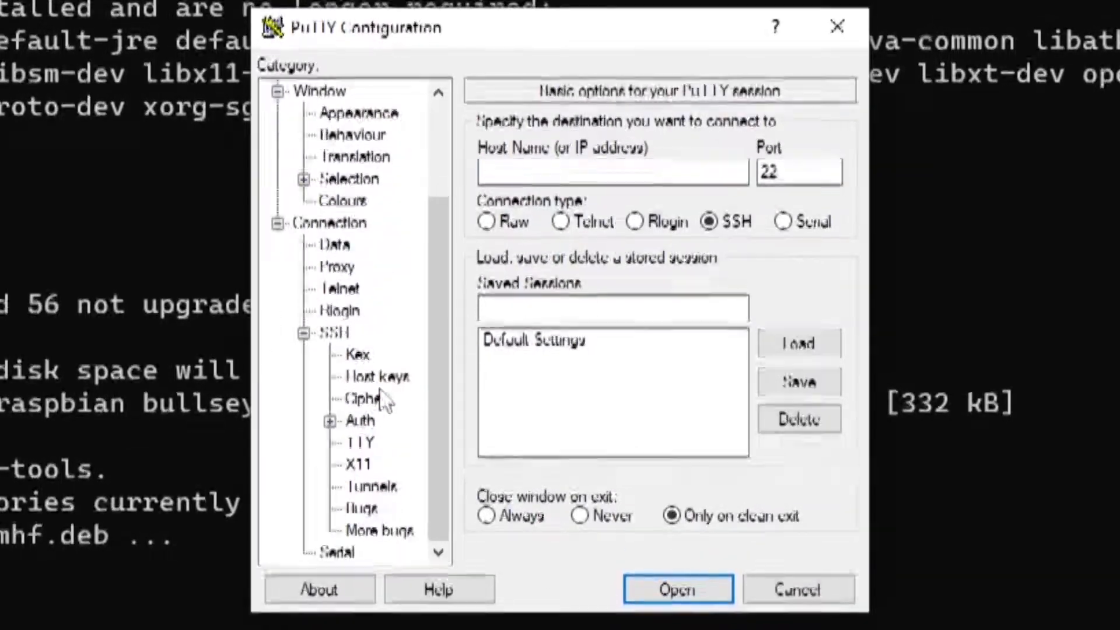
Step: Review the SSH Auth settings, then save a session 'raspberry pi' for host 192.168.0.50
click(359, 420)
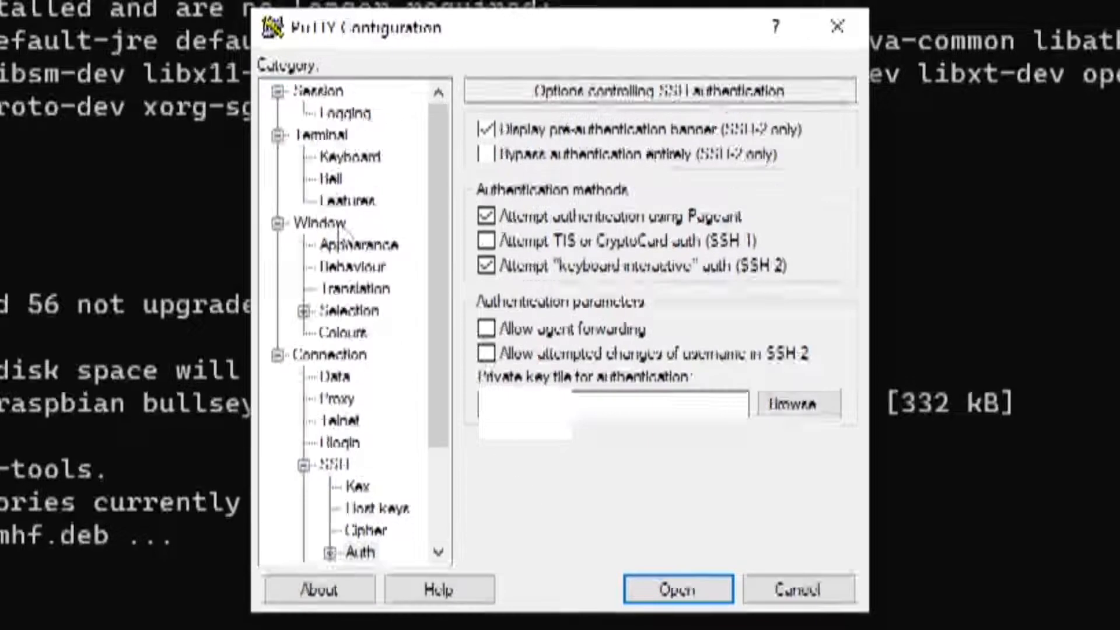
click(315, 91)
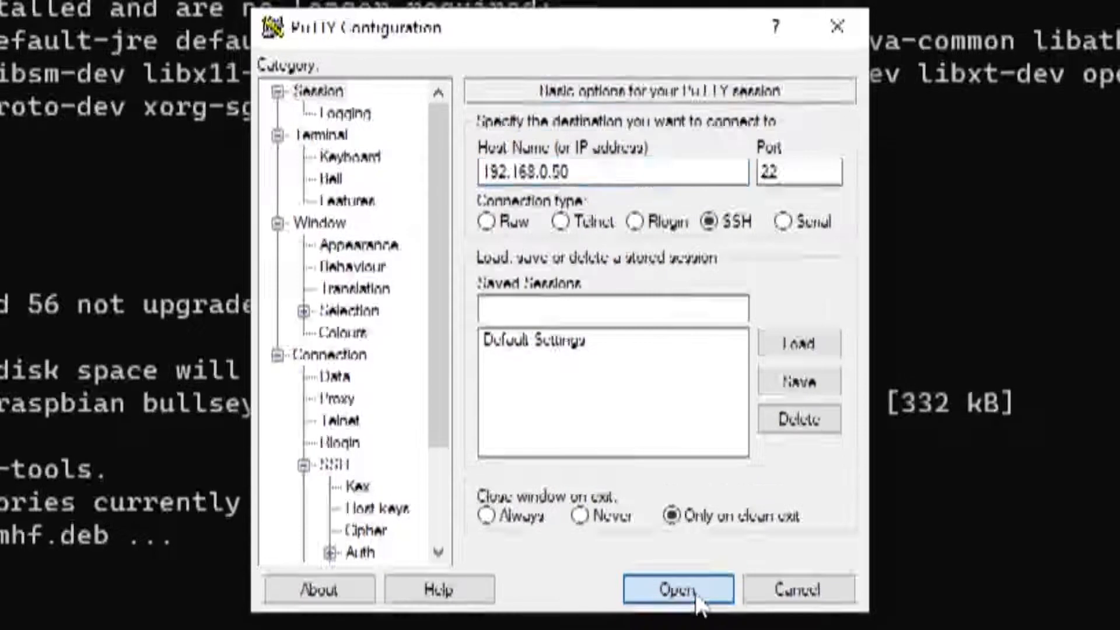
click(679, 588)
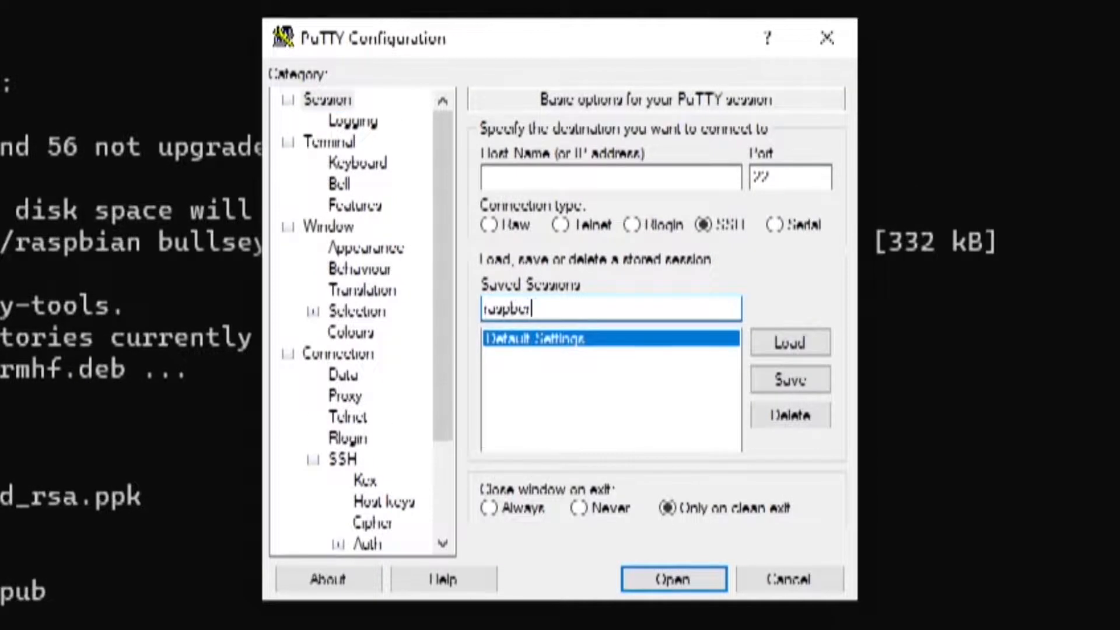
click(790, 380)
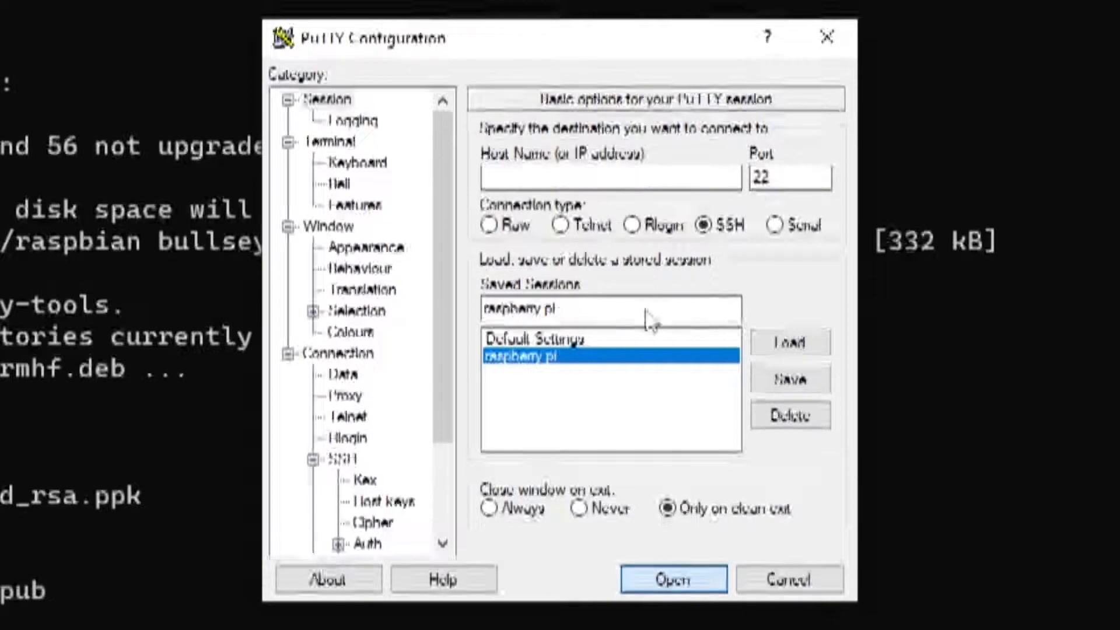
text(192.168.0.50)
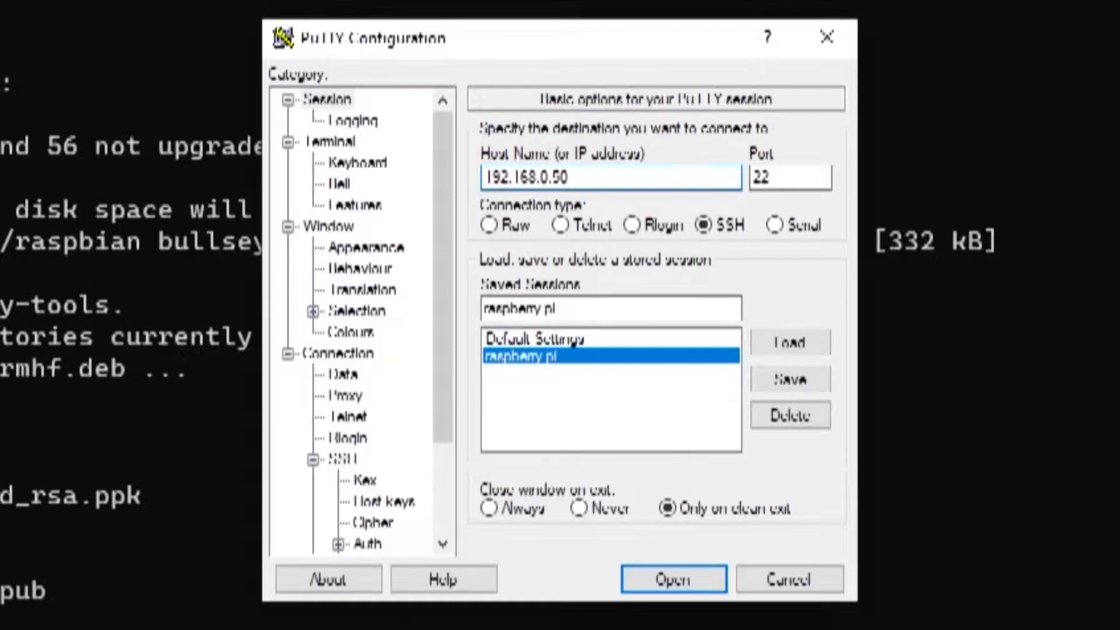
click(672, 579)
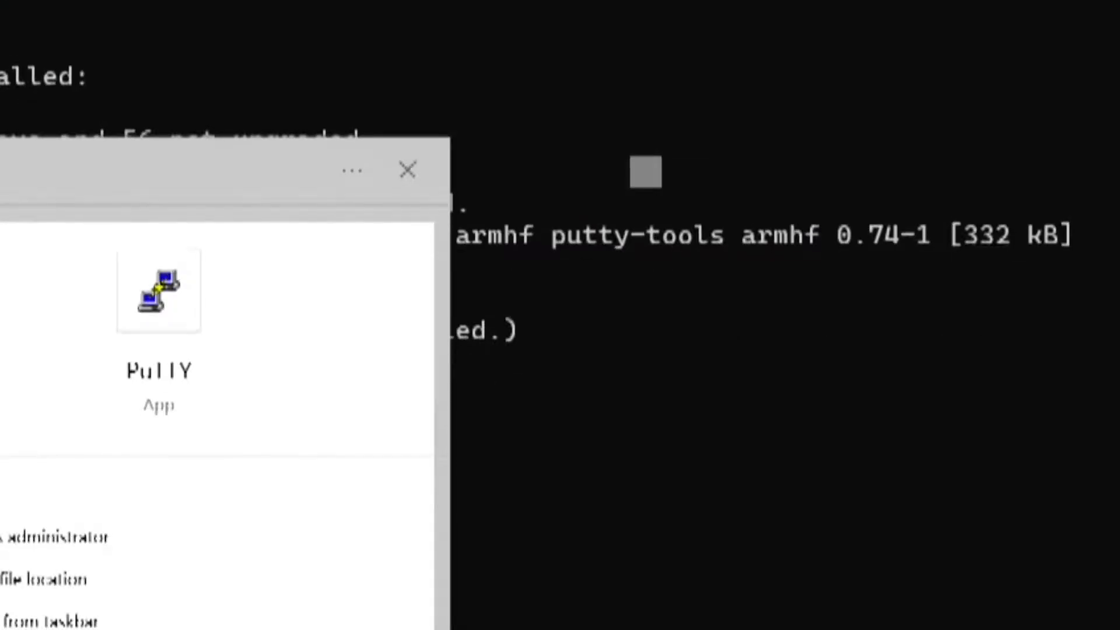
Step: Load the raspberry pi session, log in by key, and set PasswordAuthentication no in sshd_config
click(158, 290)
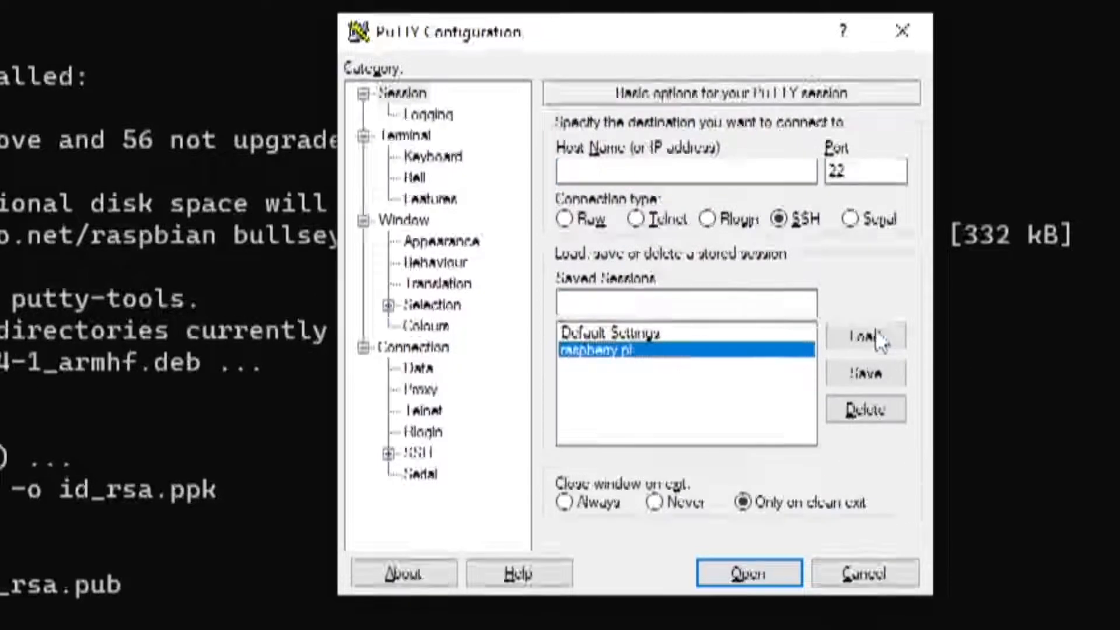
click(748, 572)
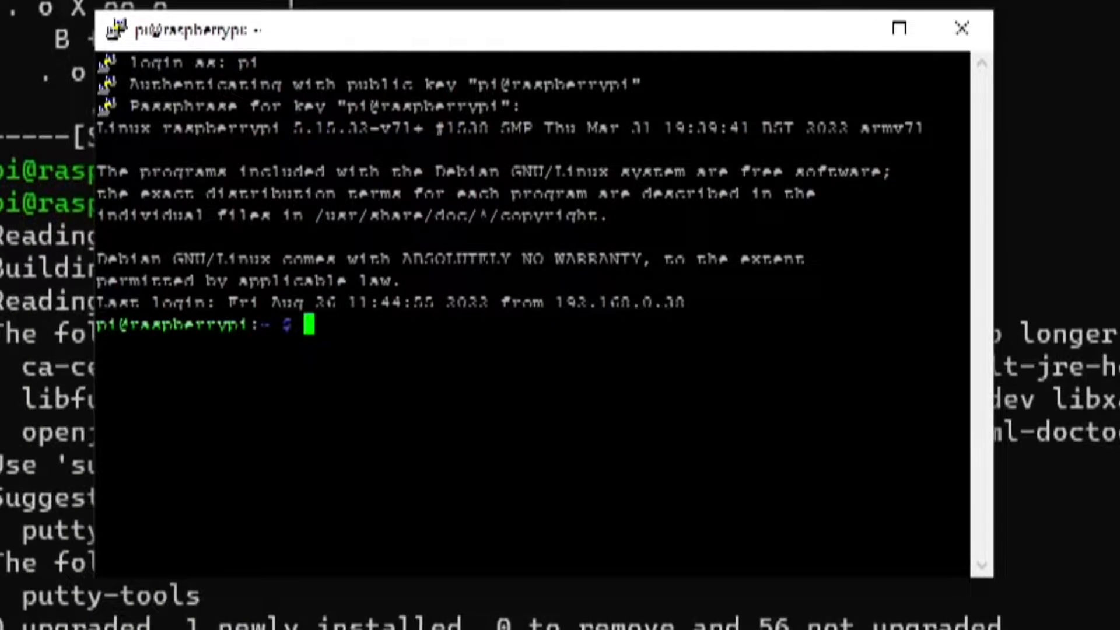
text(sudo nano /etc/ssh/sshd_config)
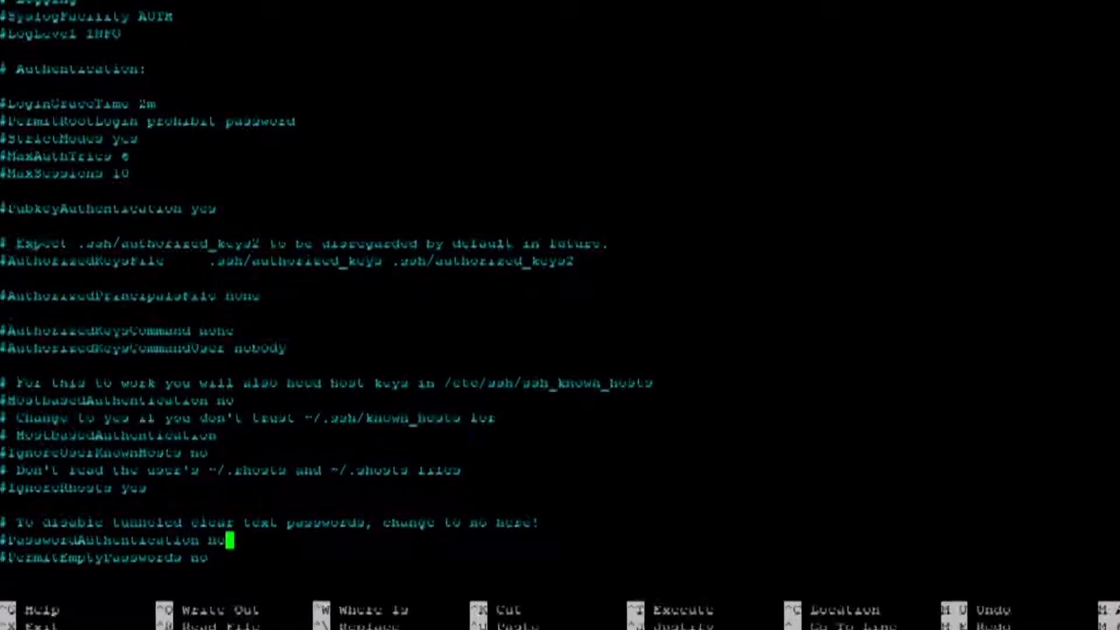
key(ctrl+x)
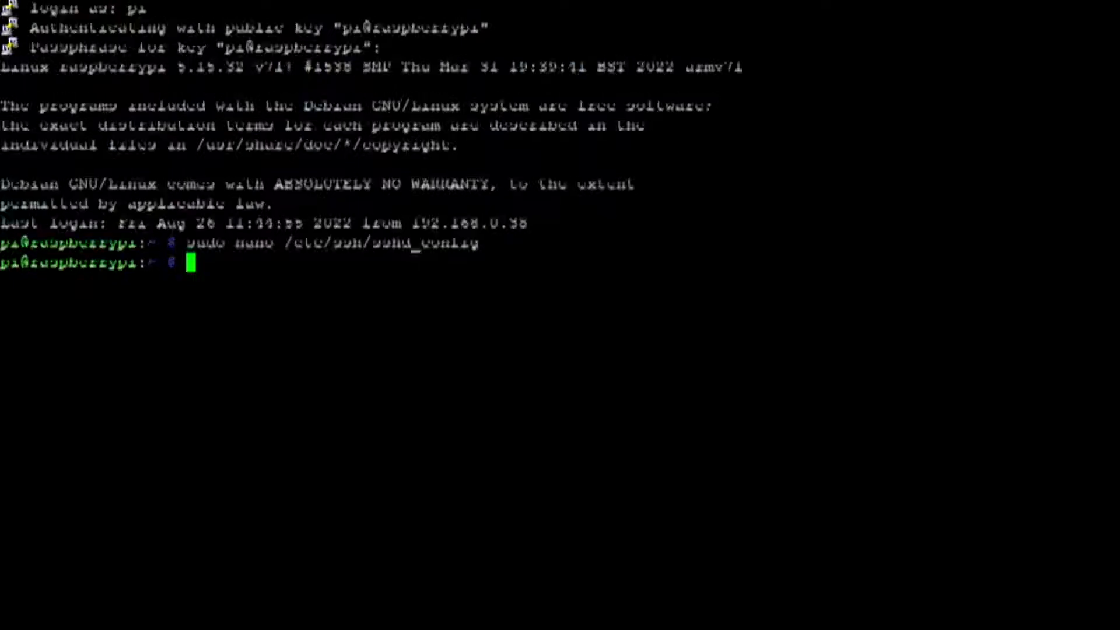
Step: Restart the Pi with sudo reboot so the SSH change takes effect
text(sudo reb)
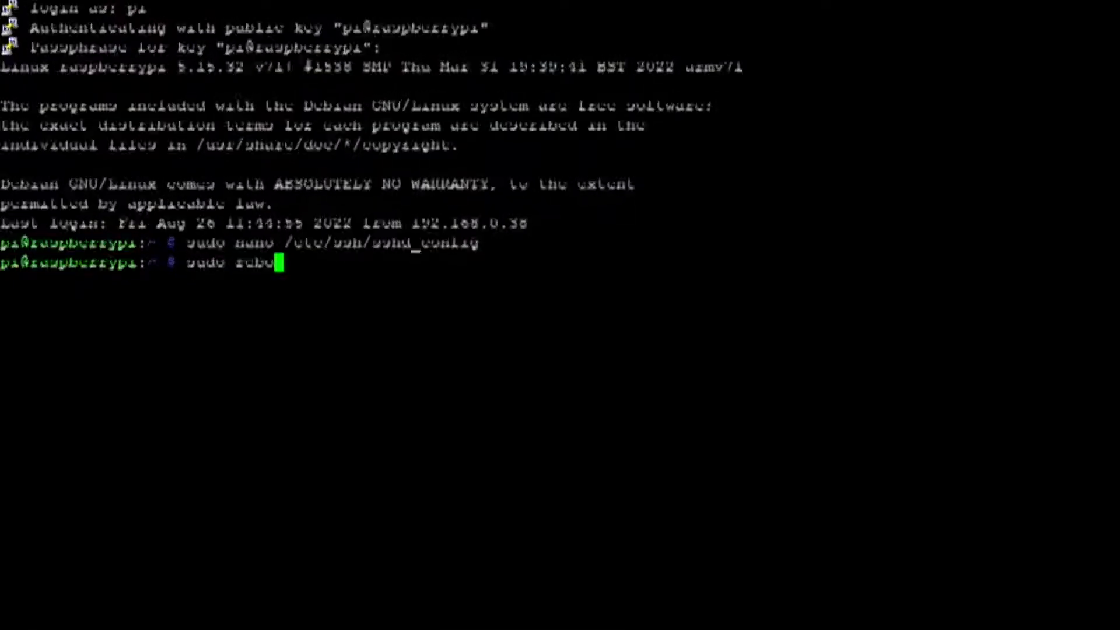
text(oot)
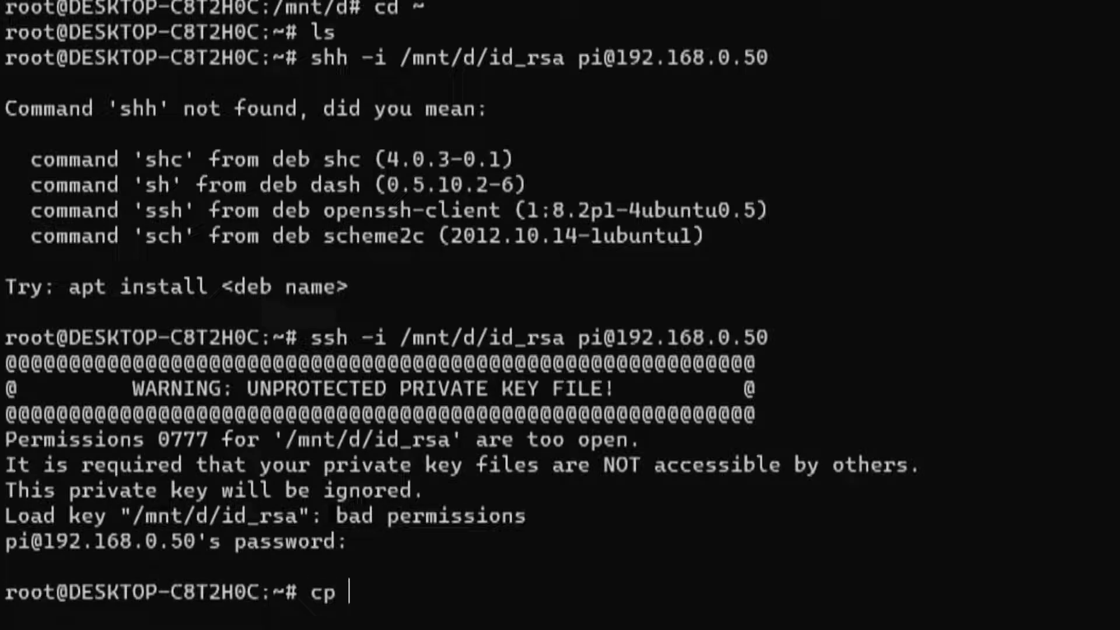
Step: Copy /mnt/d/id_rsa into the WSL home folder and restrict it to 600
text(/mnt/d/id_rsa ./)
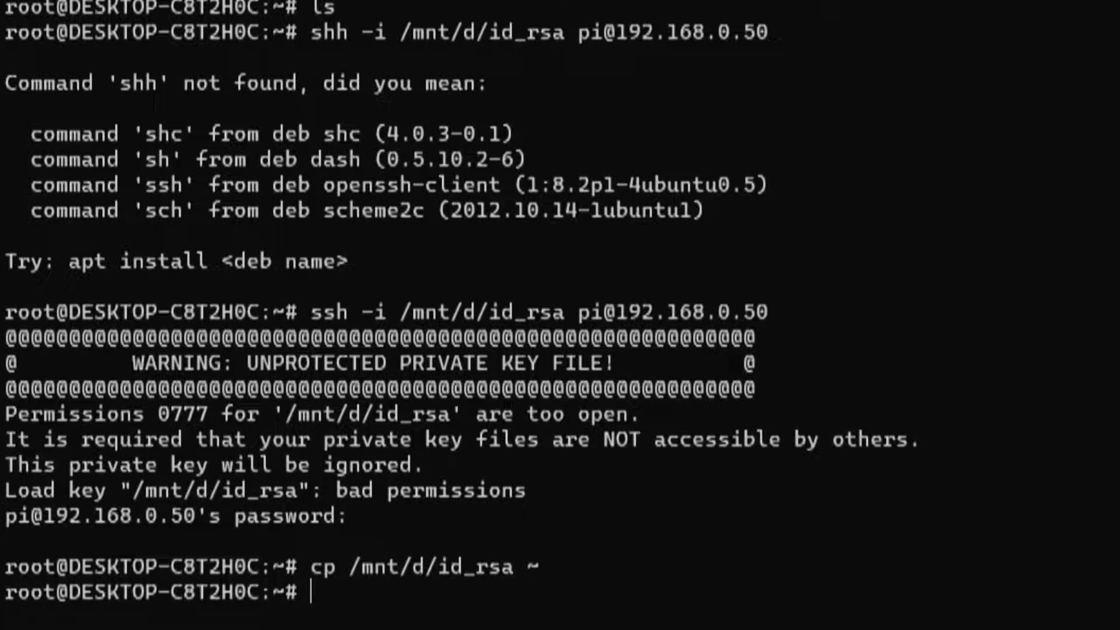
text(ls)
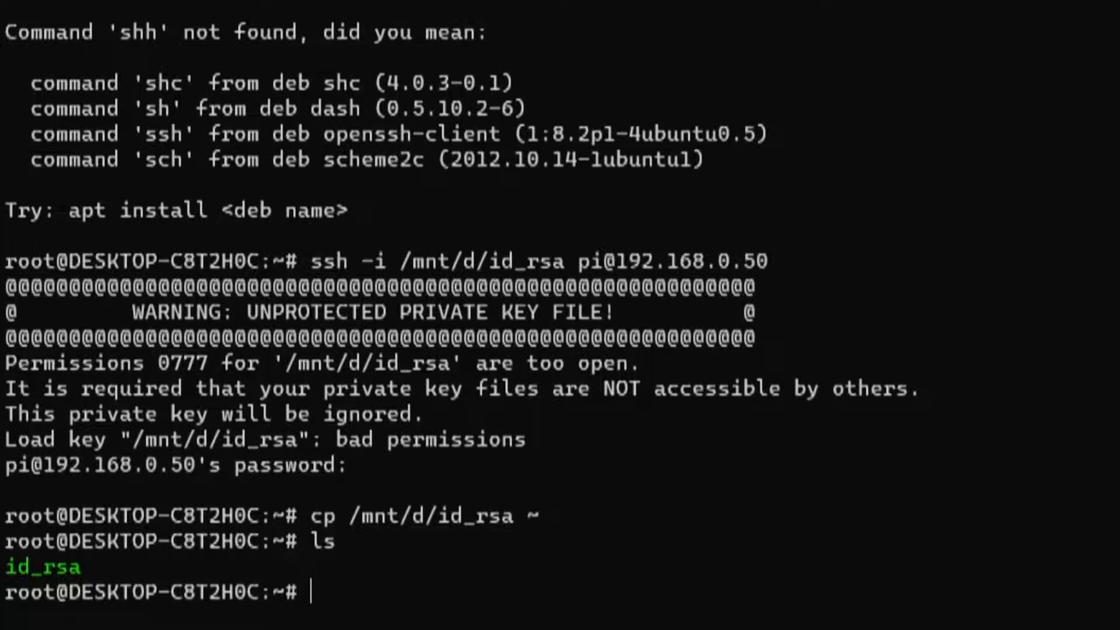
text(chmod 600 id_rsa)
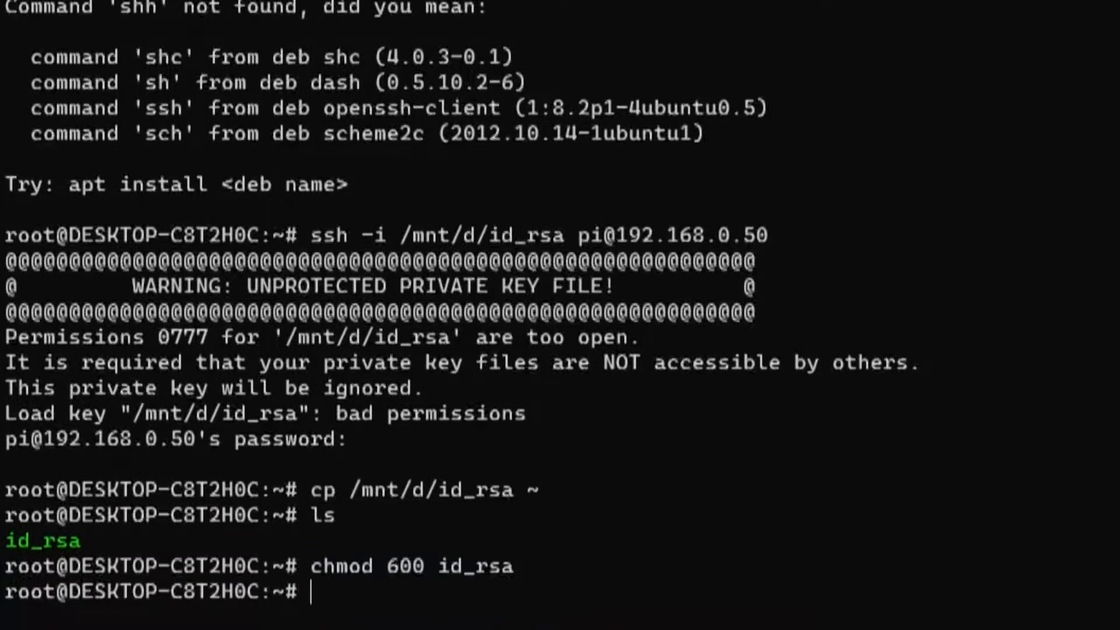
text(ssh -i i)
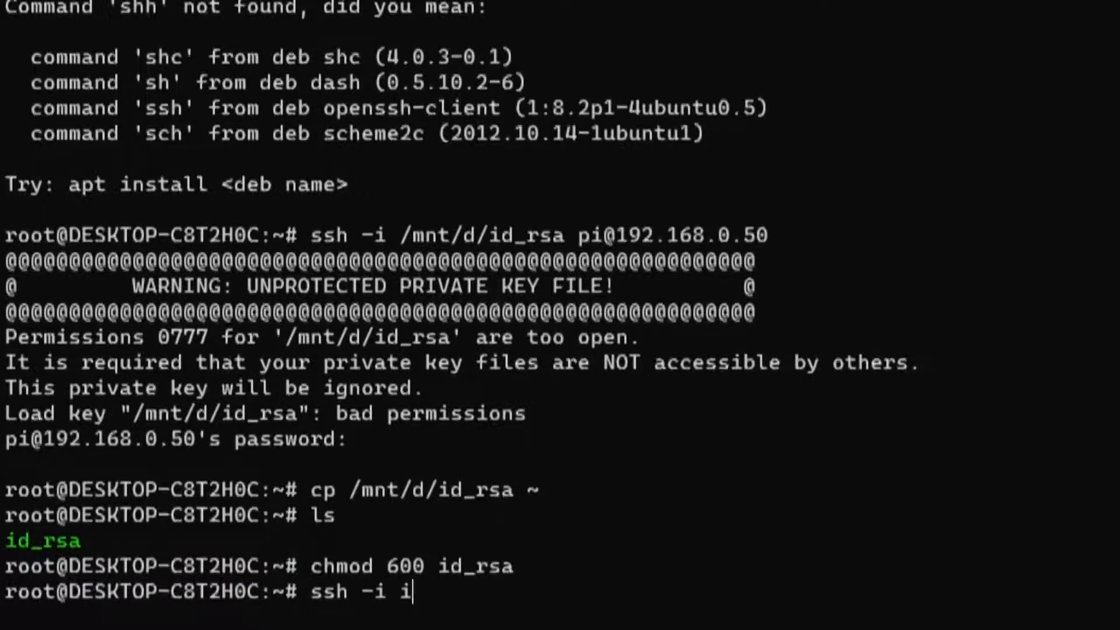
text(d_rsa pi@192.168.0.50)
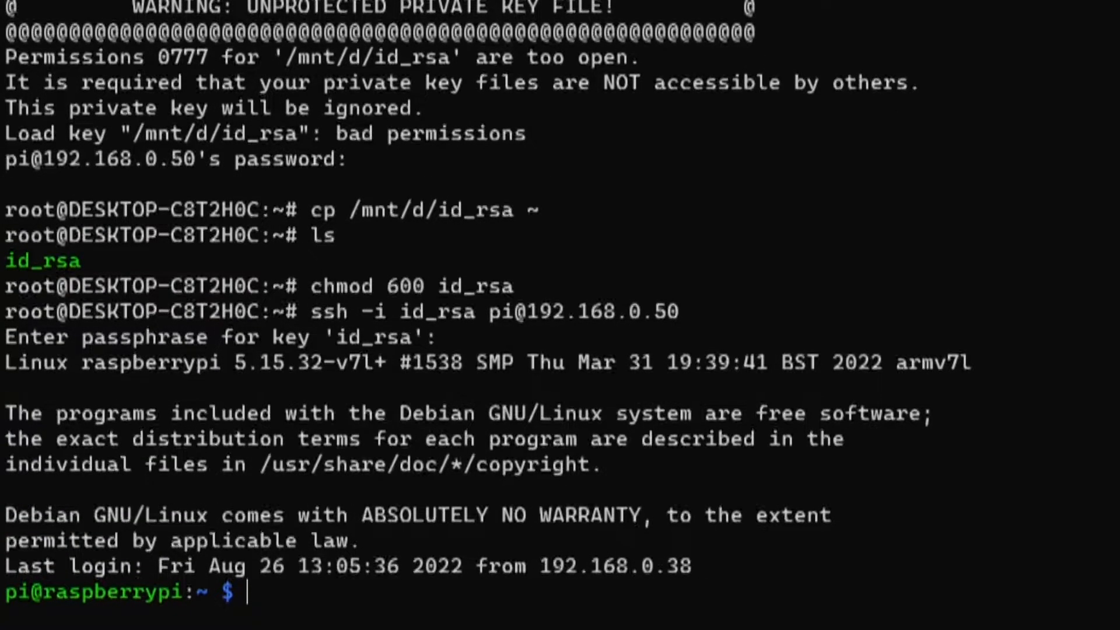
key(ctrl+c)
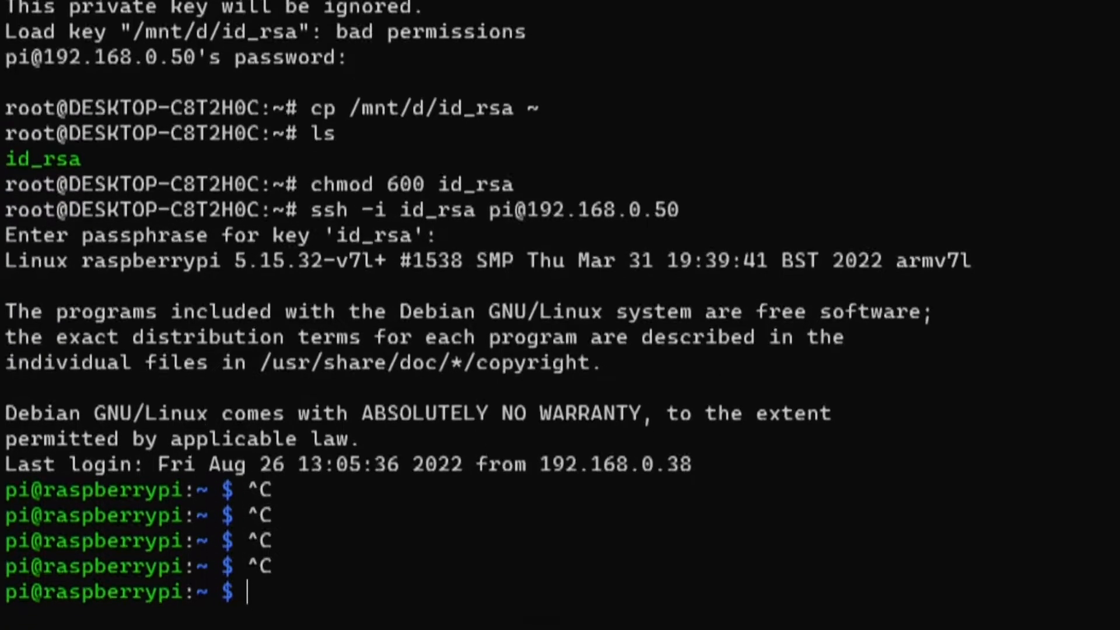
text(ex)
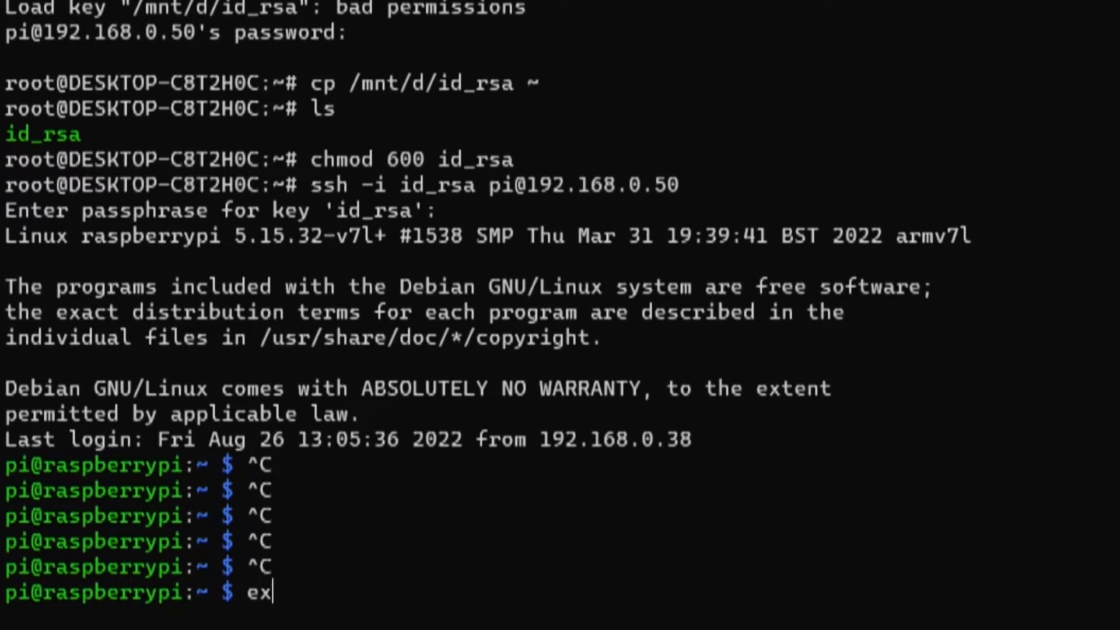